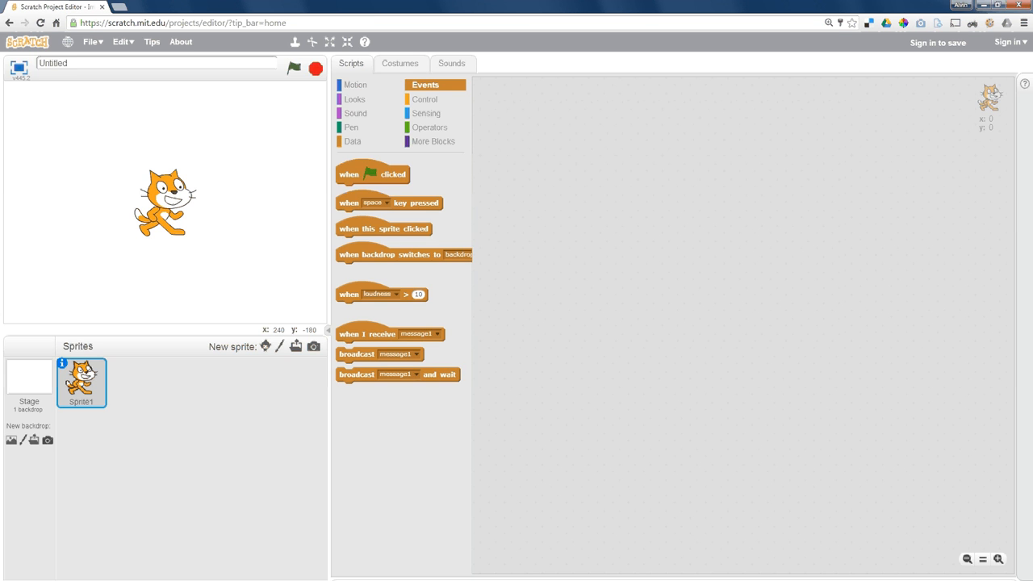
Step: Place a 'when green flag clicked' block in the script and open Findlay Speedway full screen
drag(373, 173, 565, 143)
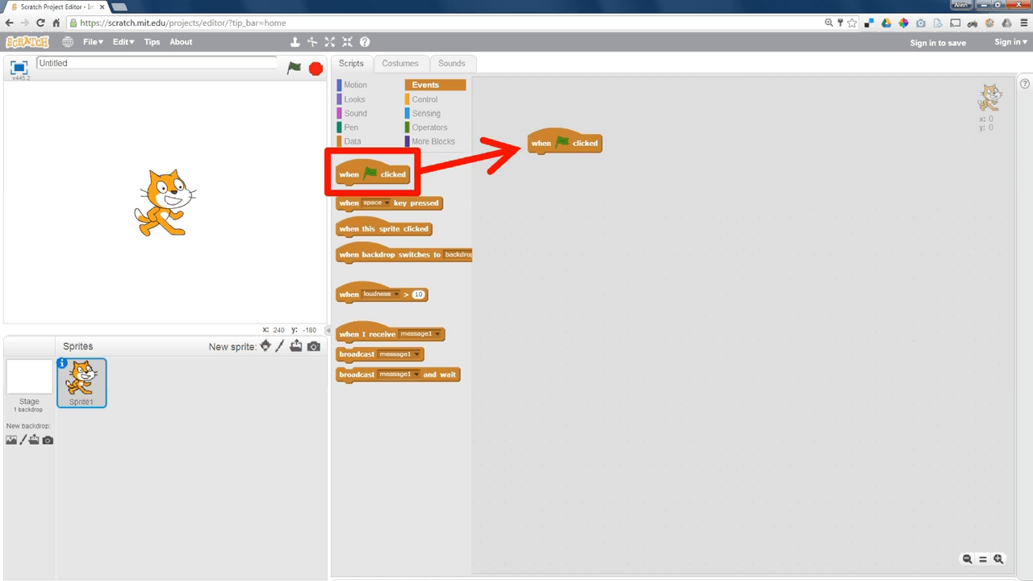
click(357, 85)
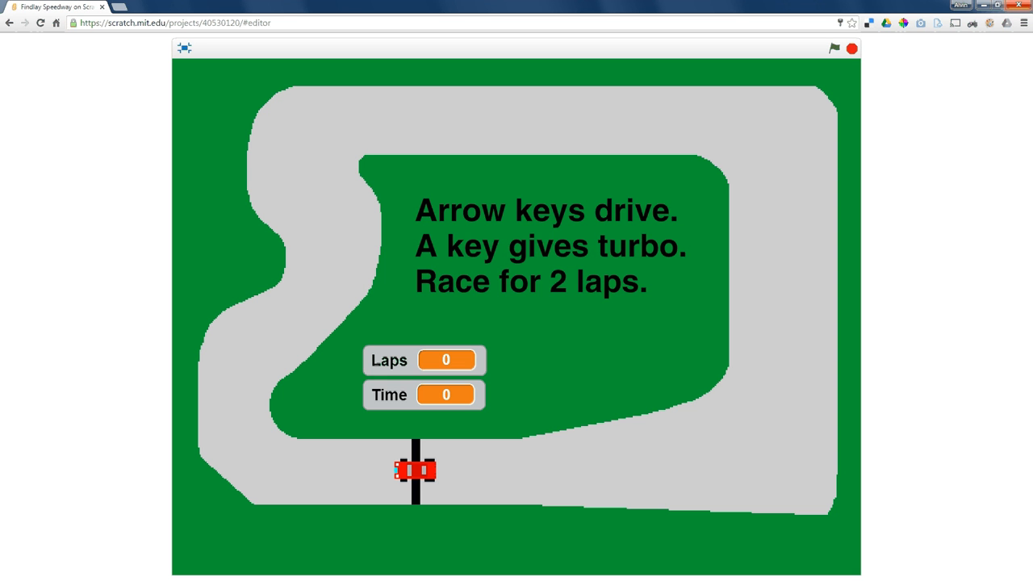
Step: Run the Findlay Speedway race, then return to the RaceCar's Red Racer costumes
click(184, 47)
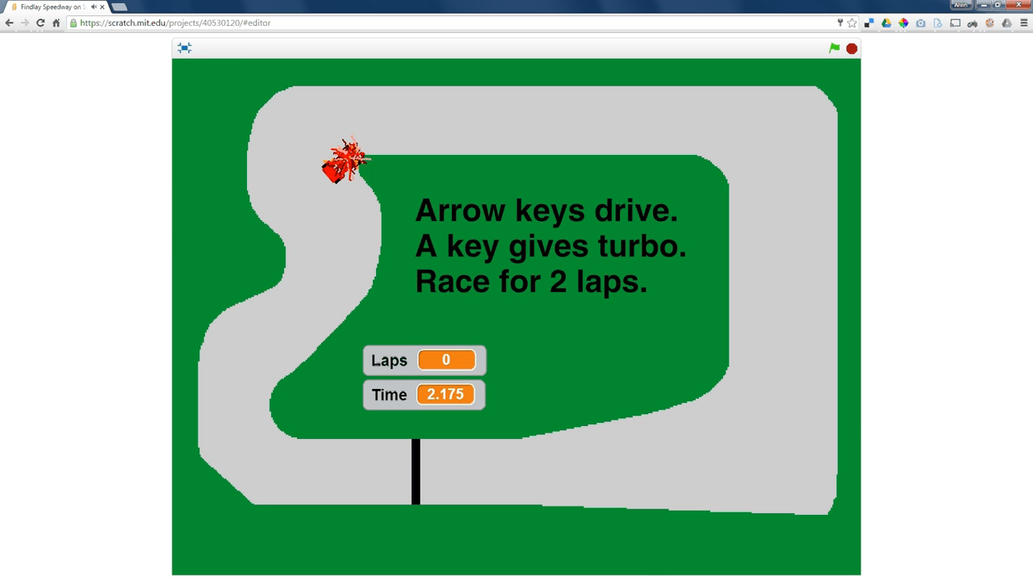
click(183, 47)
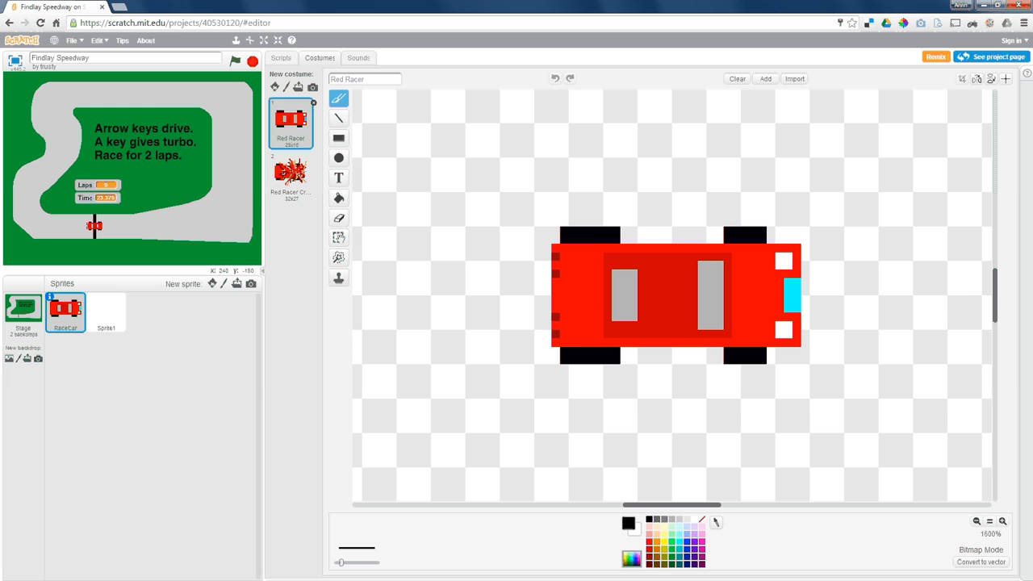
Step: View the 'Red Racer Crash' costume, then go to appinventor.mit.edu
click(290, 173)
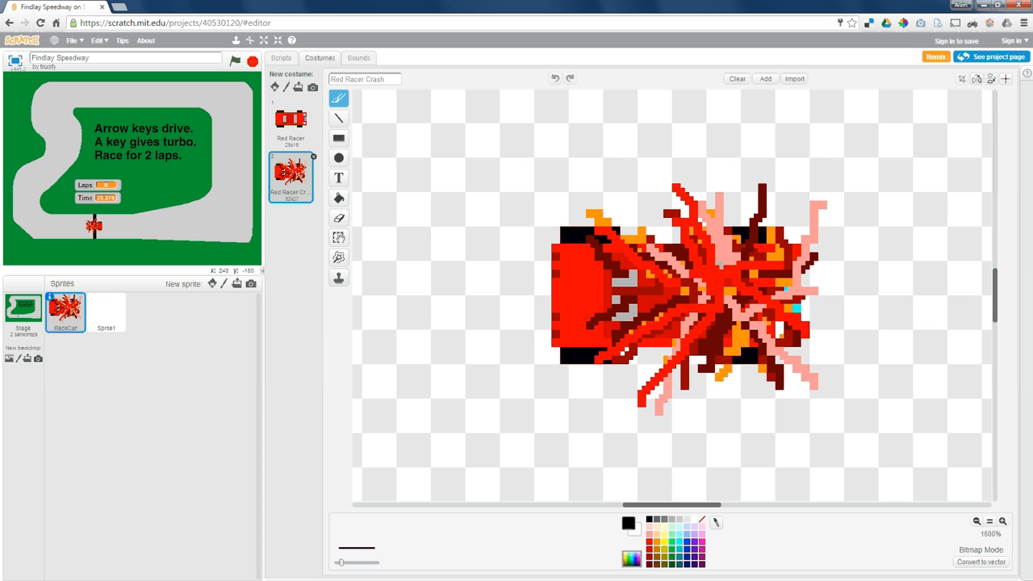
click(280, 57)
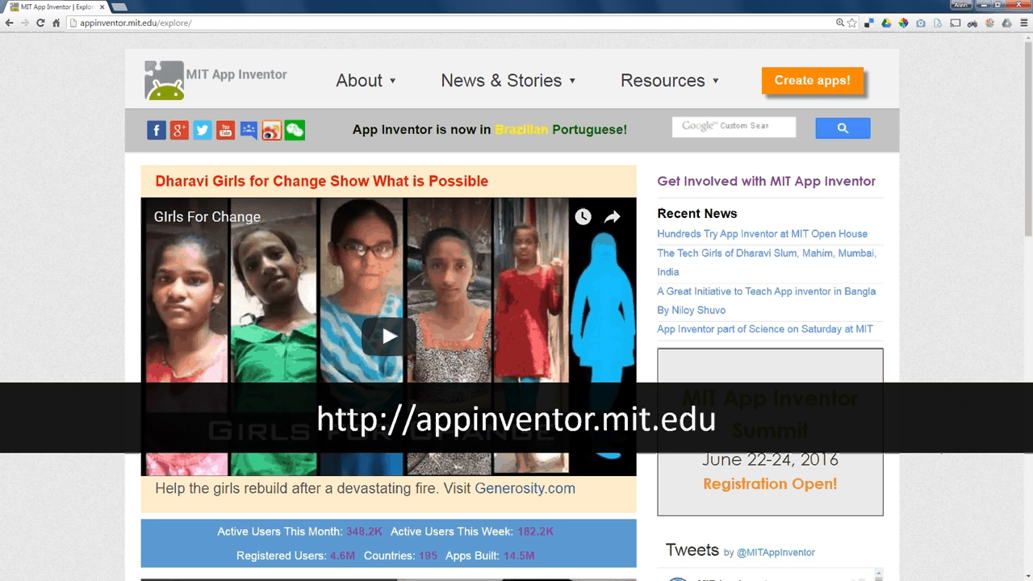
Step: Switch to the Construct 2 Eagles basketball project and view 'Event sheet 1'
click(161, 6)
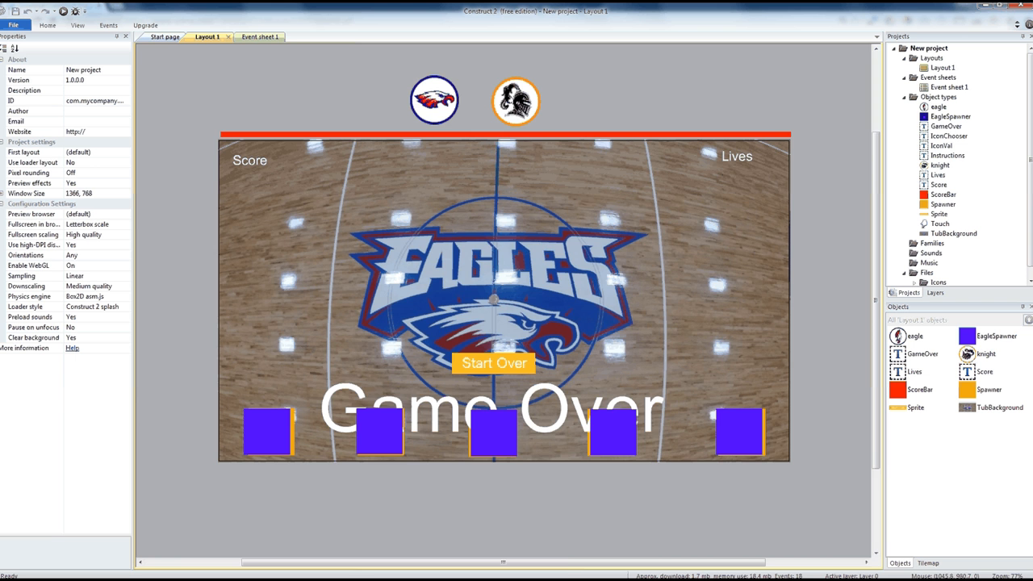
click(252, 37)
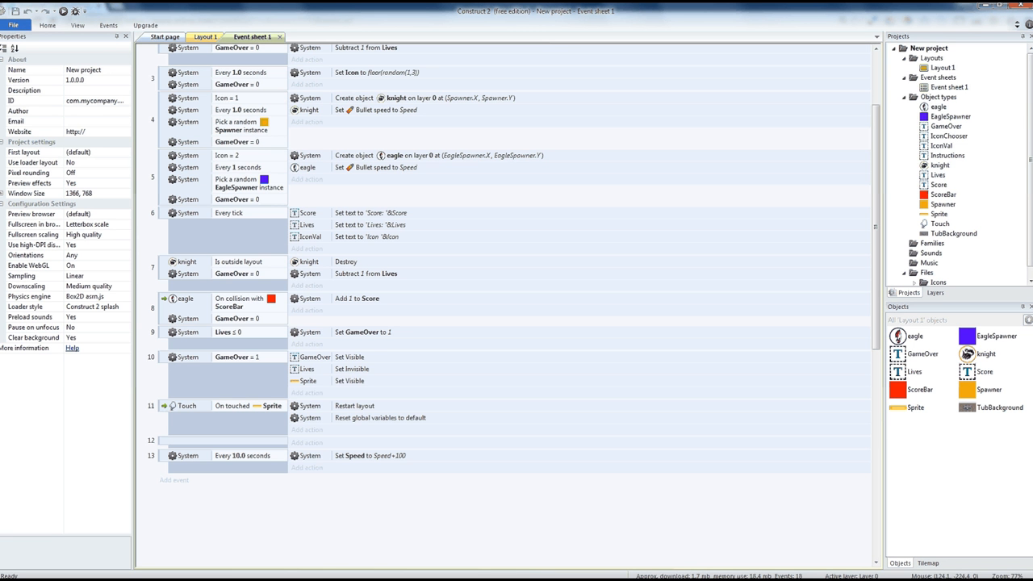